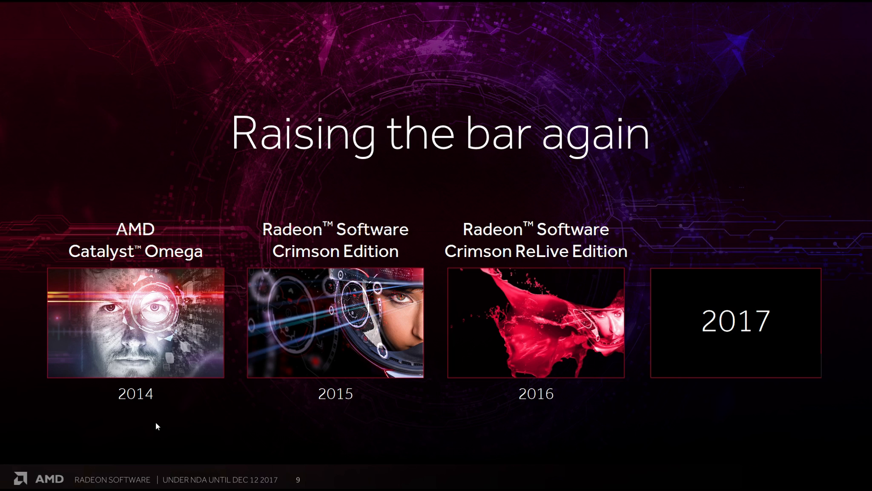
{"action": "mouse_move", "coordinate": [344, 430]}
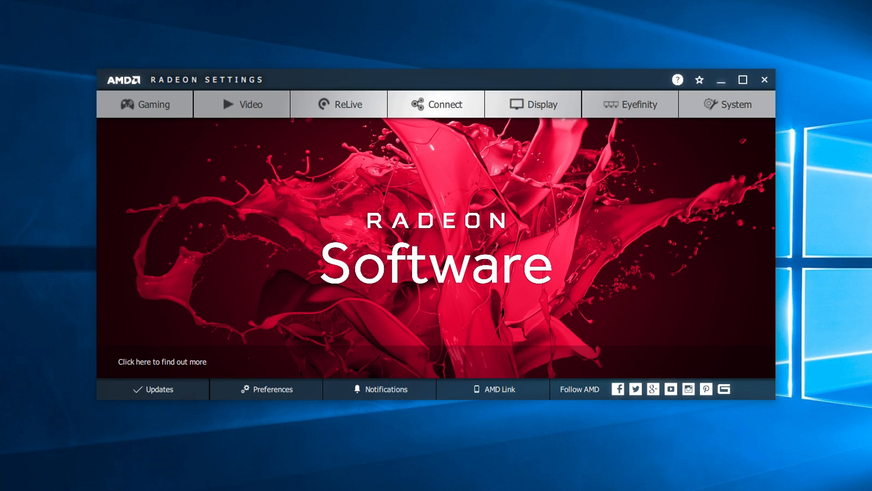
- Advance the AMD deck past the Frame Rate Target Control slide to Compute Profiles
{"action": "left_click", "coordinate": [241, 104]}
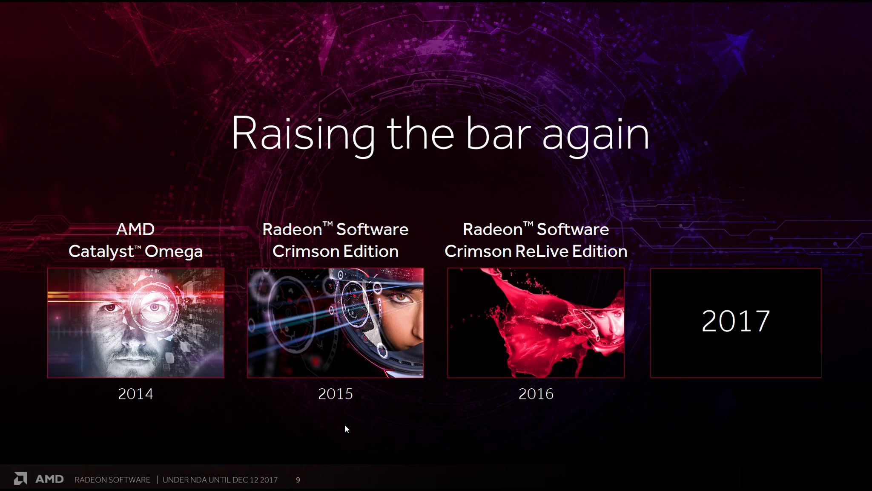
{"action": "mouse_move", "coordinate": [531, 432]}
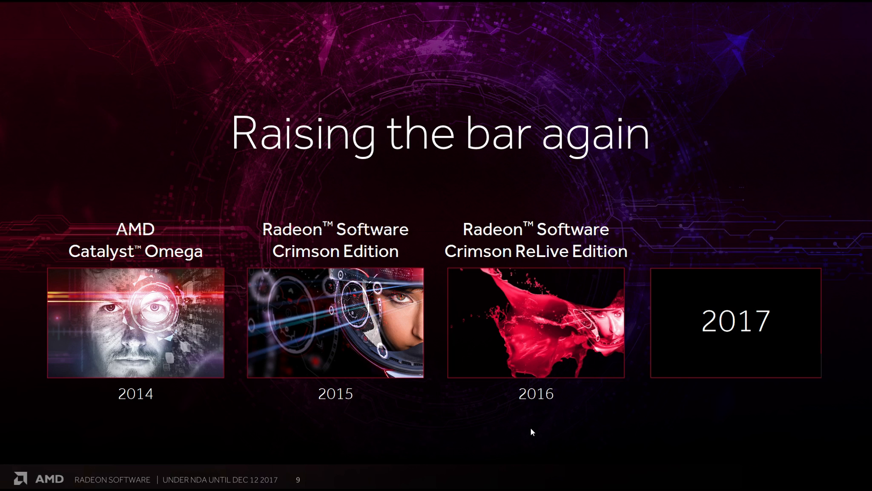
{"action": "mouse_move", "coordinate": [740, 423]}
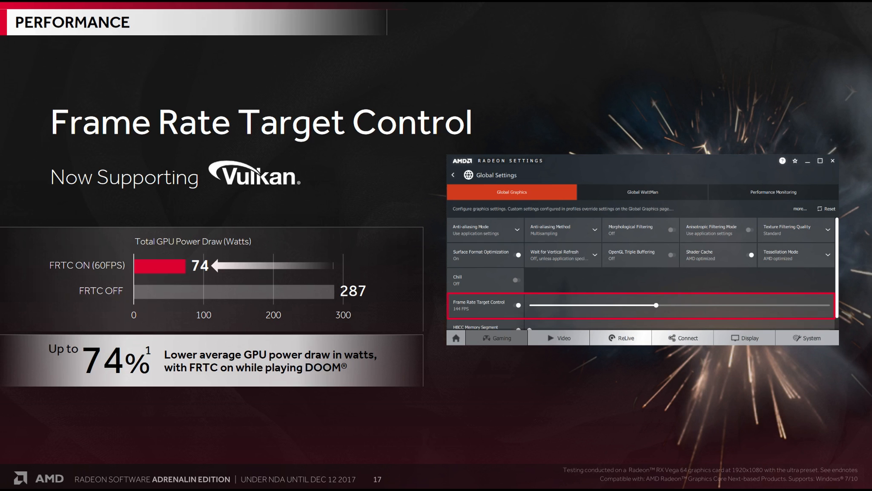
{"action": "mouse_move", "coordinate": [112, 393]}
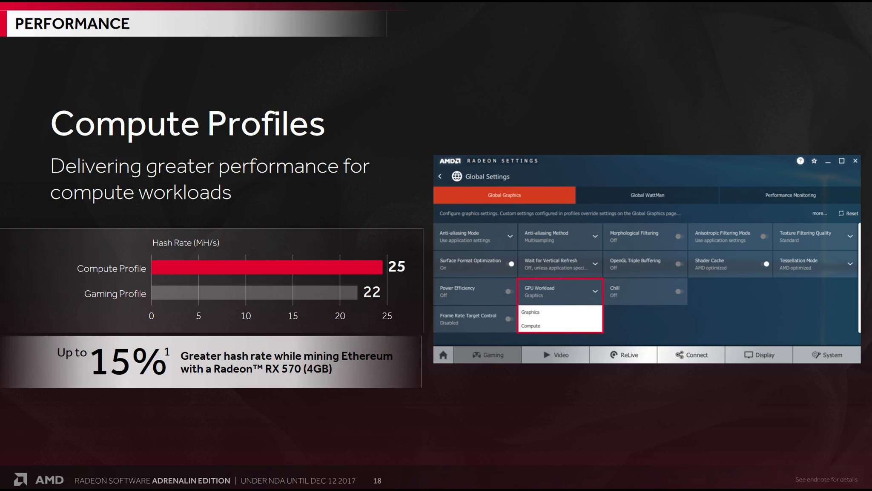
{"action": "mouse_move", "coordinate": [532, 447]}
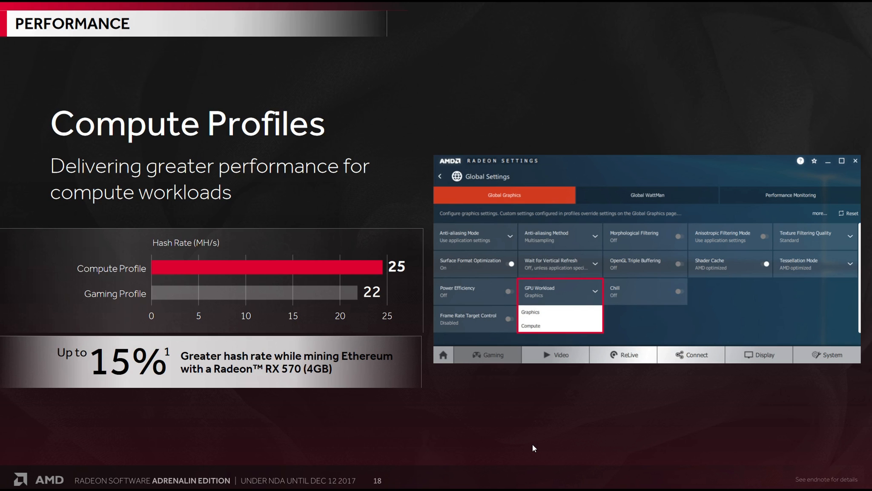
{"action": "mouse_move", "coordinate": [492, 438]}
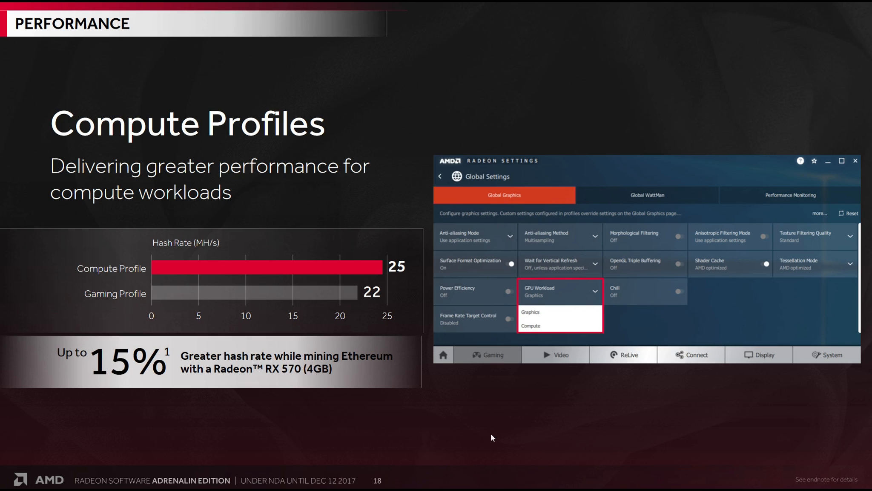
{"action": "mouse_move", "coordinate": [279, 404]}
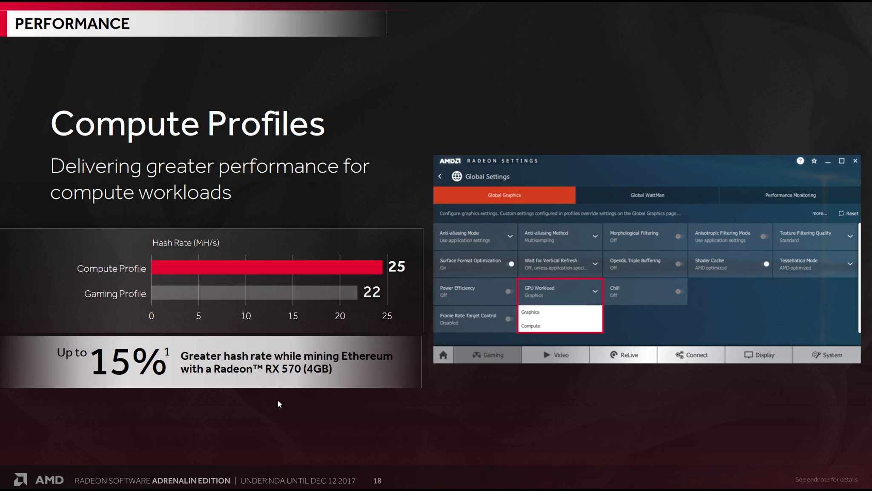
{"action": "mouse_move", "coordinate": [281, 387]}
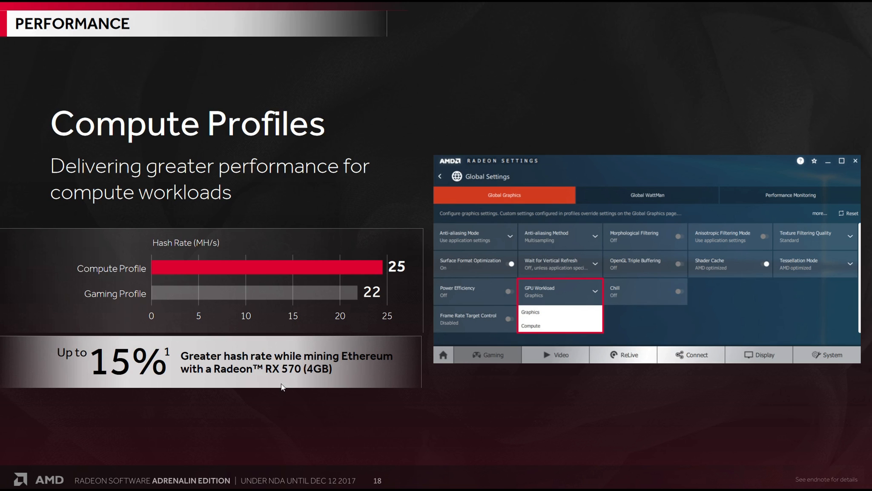
{"action": "mouse_move", "coordinate": [299, 413]}
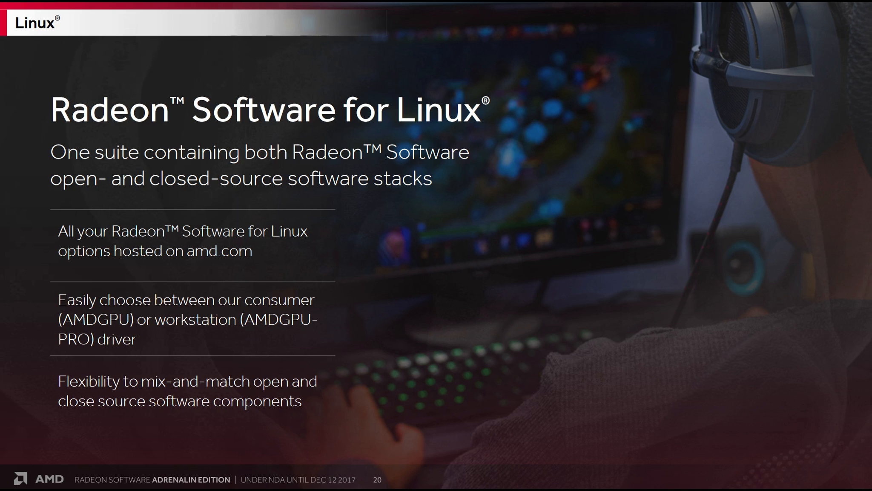
- Advance the deck to slide 20, Radeon Software for Linux
{"action": "key", "text": "Right"}
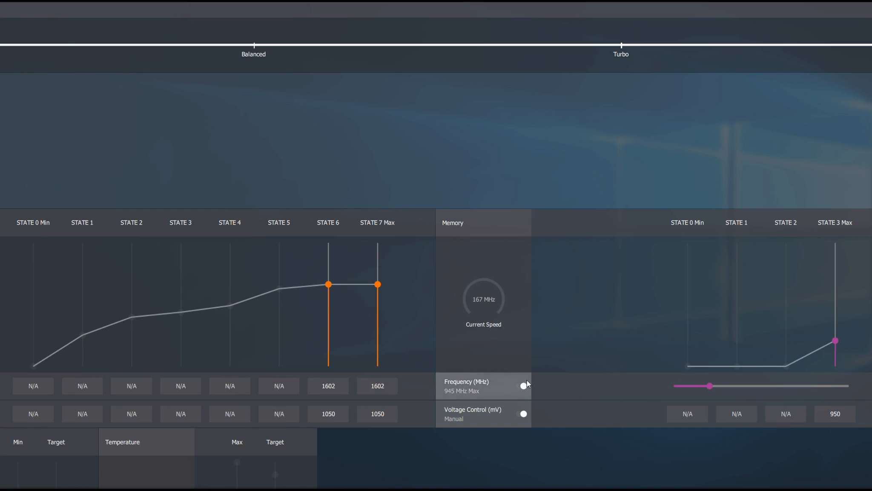
- Close the WattMan GPU and memory tuning view, returning to the Radeon Settings home screen
{"action": "left_click", "coordinate": [376, 385]}
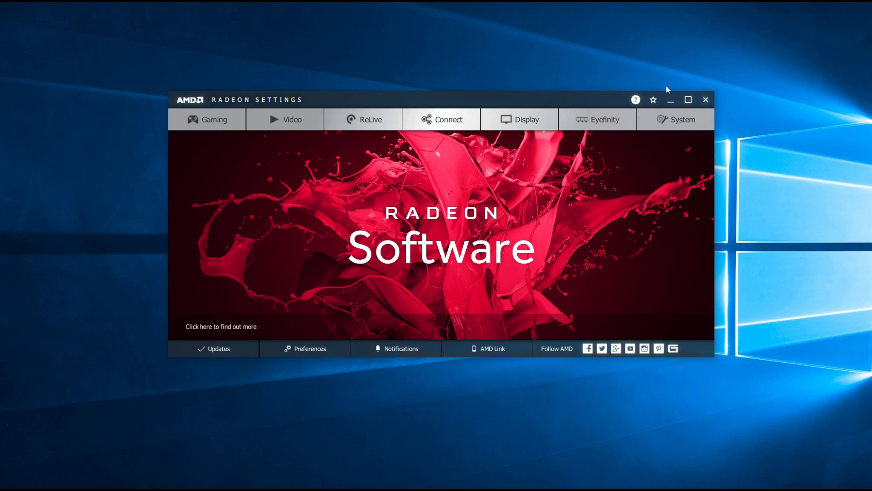
{"action": "mouse_move", "coordinate": [637, 142]}
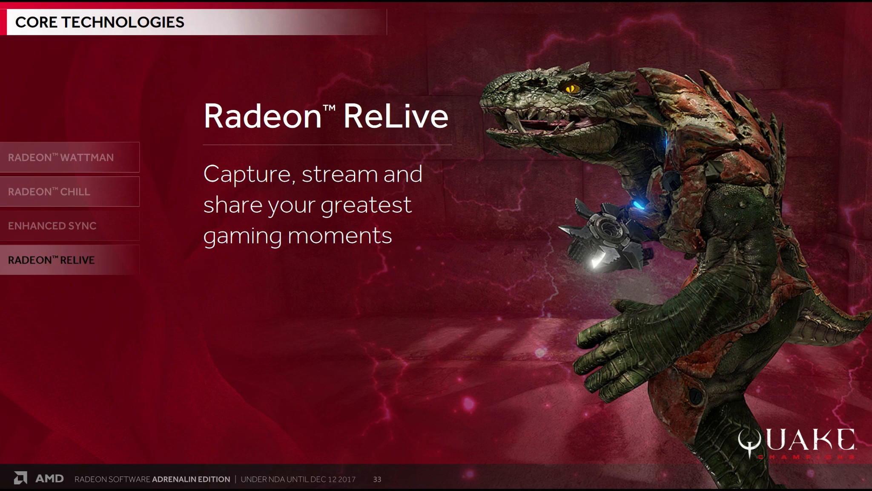
- Advance the Radeon Software deck to slide 34, Connect Tab
{"action": "key", "text": "right"}
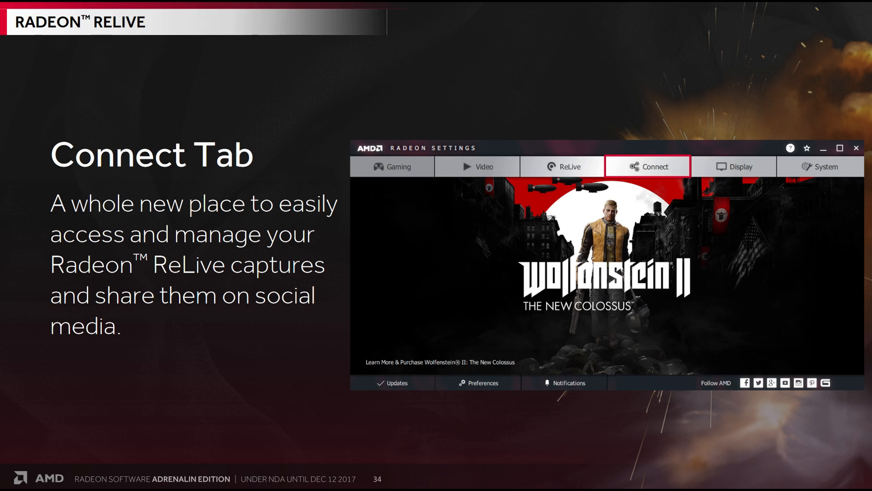
- Advance past the Connect Tab slide into the rover gameplay footage
{"action": "key", "text": "Right"}
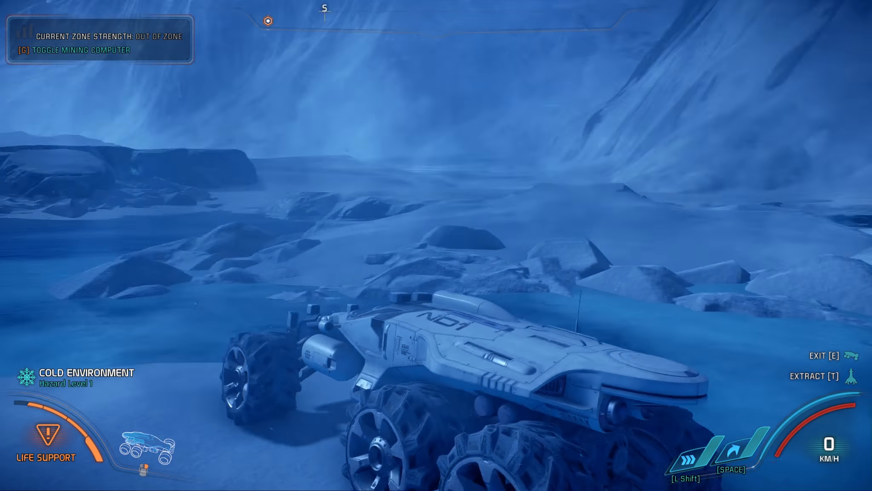
- Bring up the Radeon Overlay and show the ReLive recording settings for microphone, replay and camera
{"action": "key", "text": "w"}
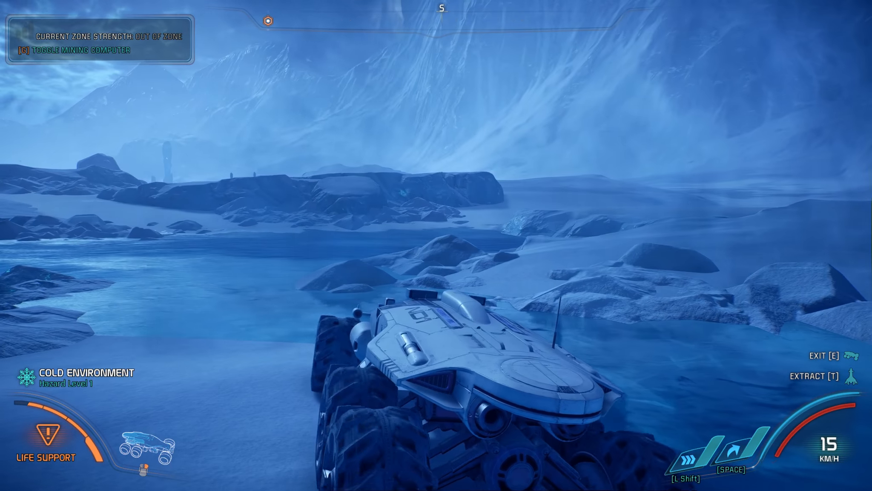
{"action": "key", "text": "W"}
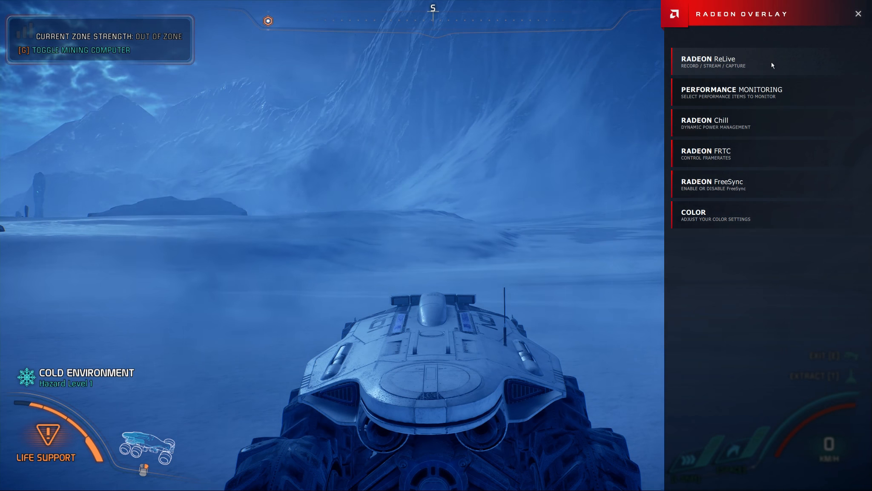
{"action": "mouse_move", "coordinate": [761, 124]}
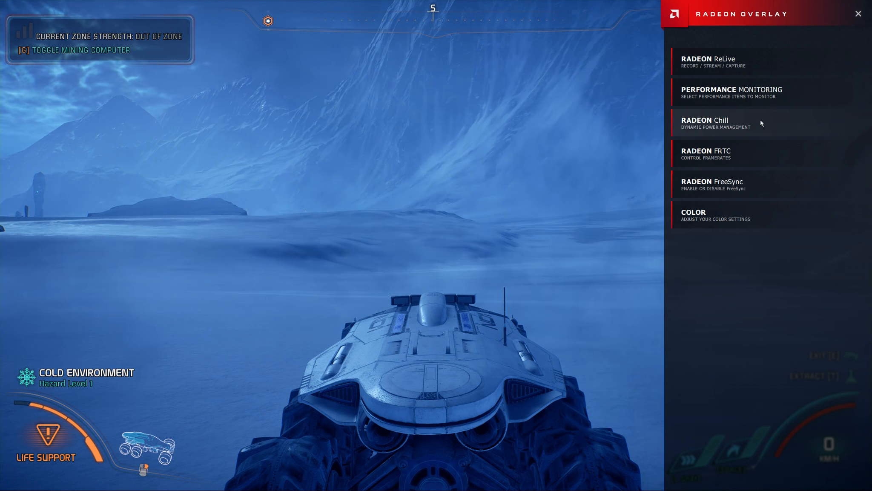
{"action": "mouse_move", "coordinate": [748, 155]}
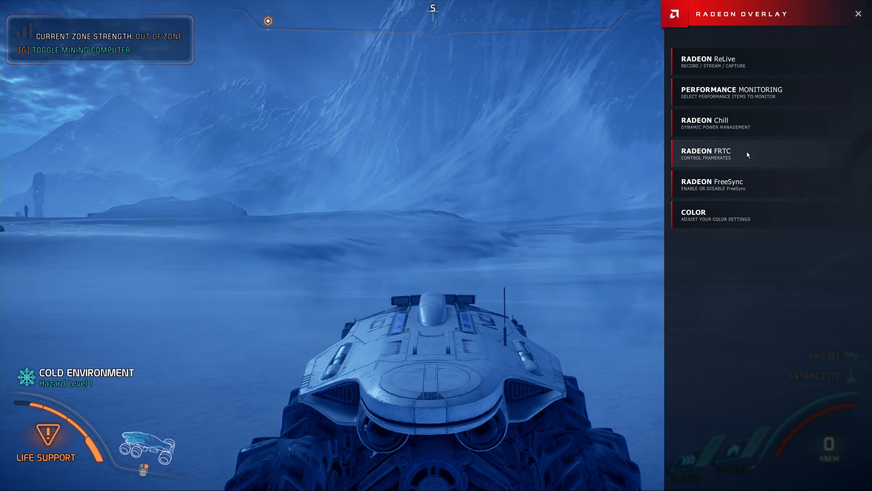
{"action": "mouse_move", "coordinate": [748, 192]}
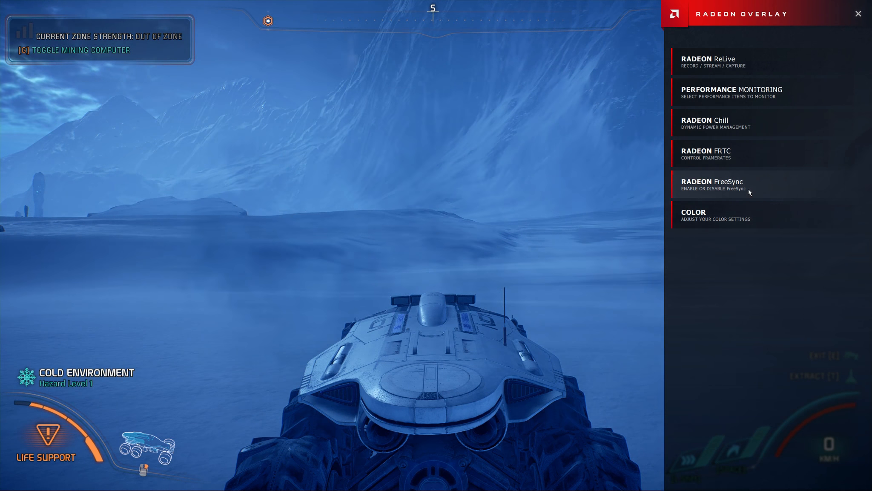
{"action": "left_click", "coordinate": [708, 62]}
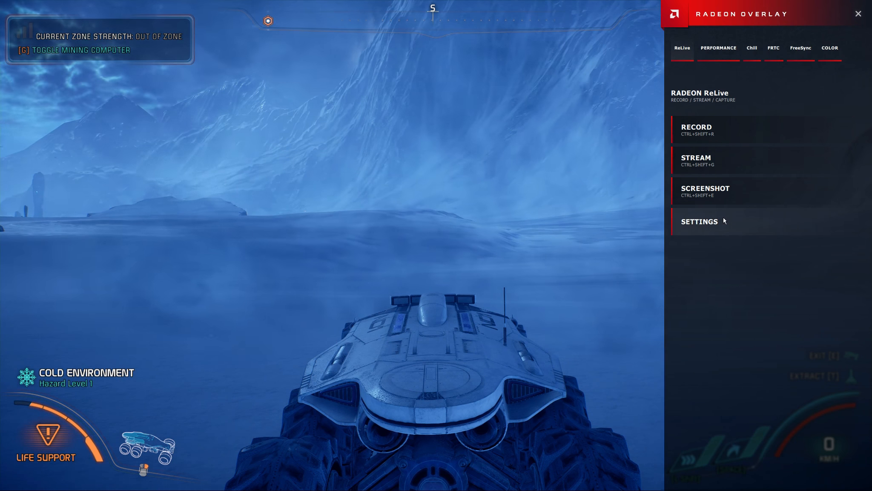
{"action": "left_click", "coordinate": [700, 221]}
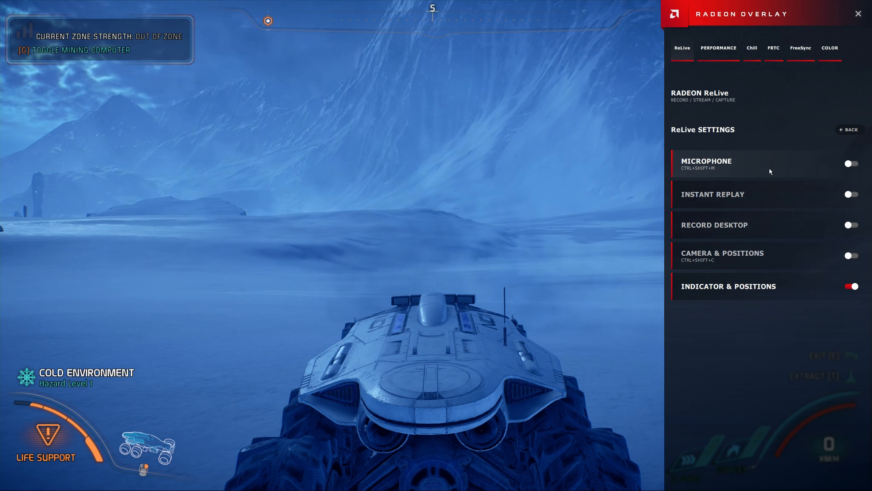
{"action": "mouse_move", "coordinate": [777, 205]}
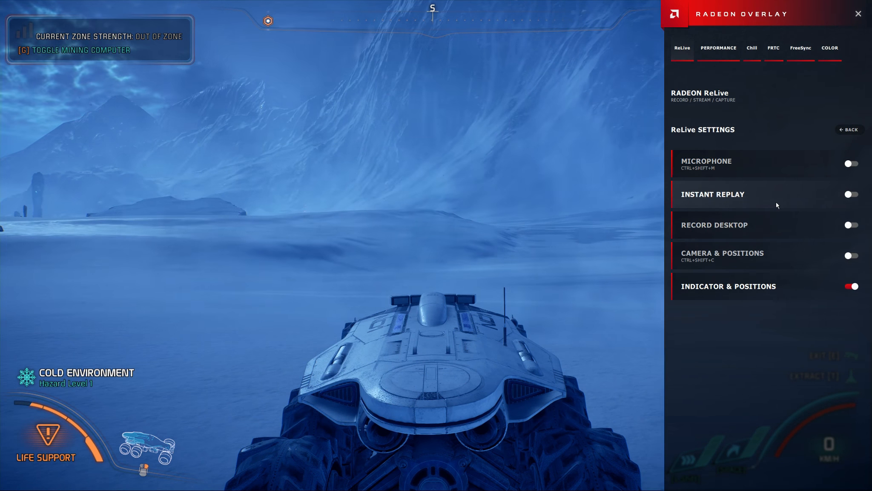
{"action": "left_click", "coordinate": [718, 48]}
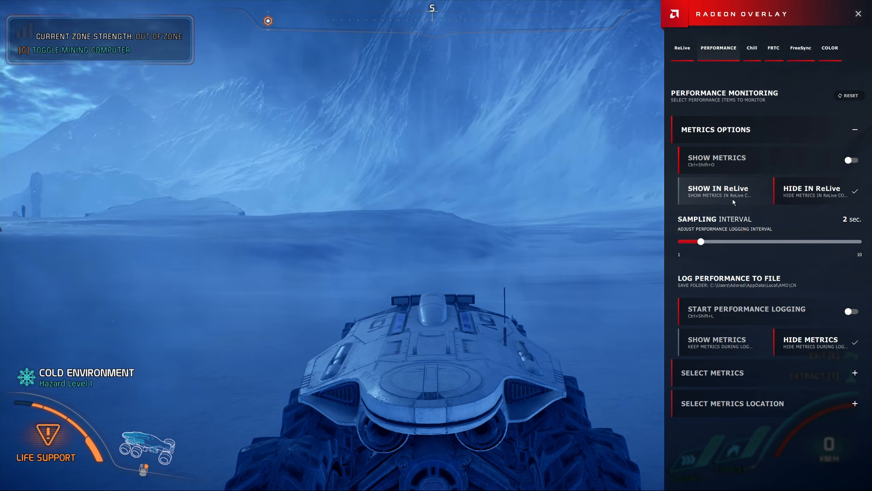
- Show metrics in ReLive content, turn Show Metrics on and expand the Select Metrics list
{"action": "left_click", "coordinate": [722, 191]}
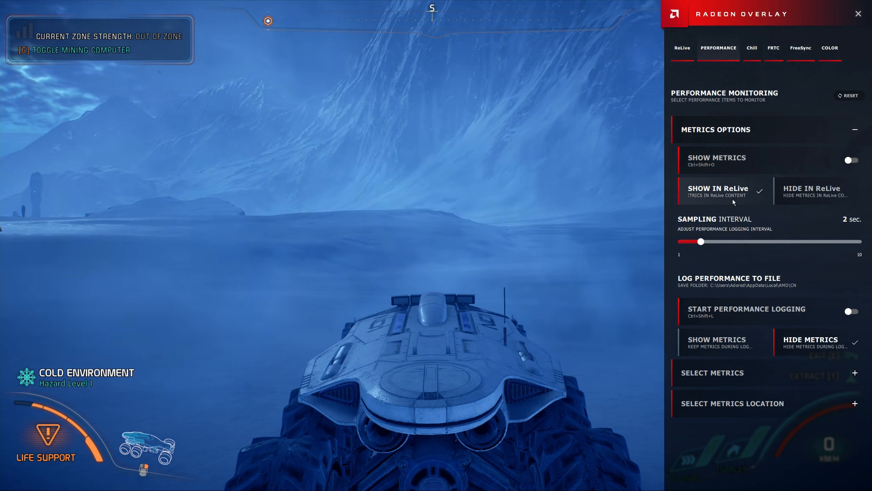
{"action": "left_click", "coordinate": [850, 160]}
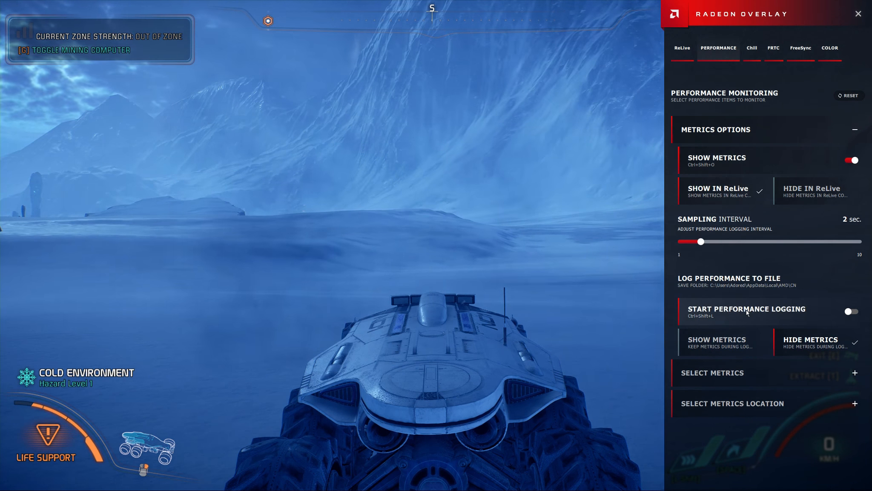
{"action": "left_click", "coordinate": [713, 372]}
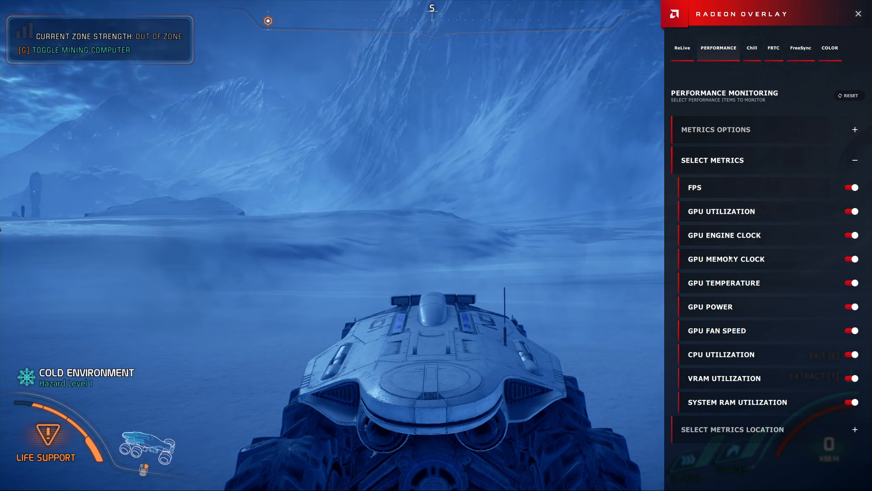
{"action": "mouse_move", "coordinate": [742, 363]}
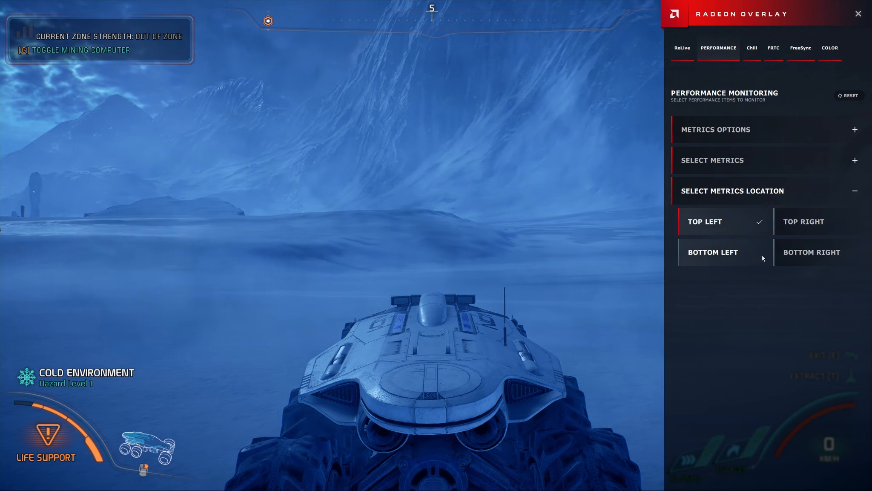
{"action": "left_click", "coordinate": [752, 47]}
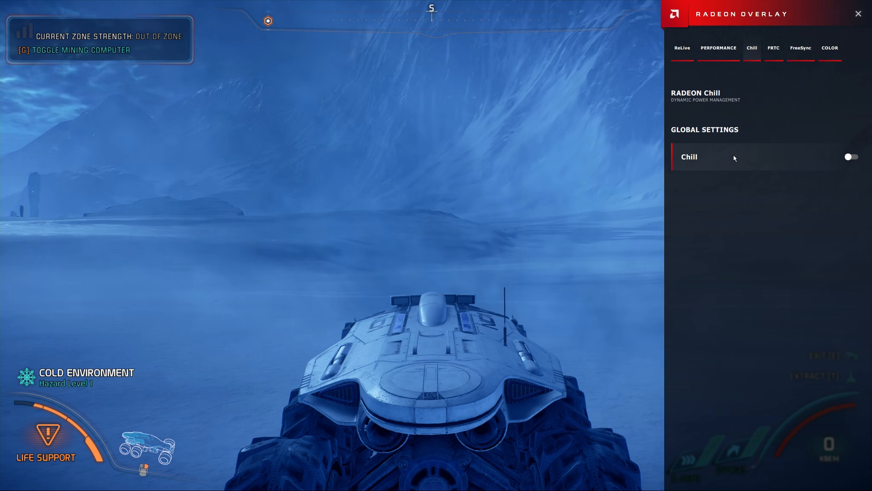
- Enable Chill globally with 70 minimum and 133 maximum
{"action": "left_click", "coordinate": [851, 156]}
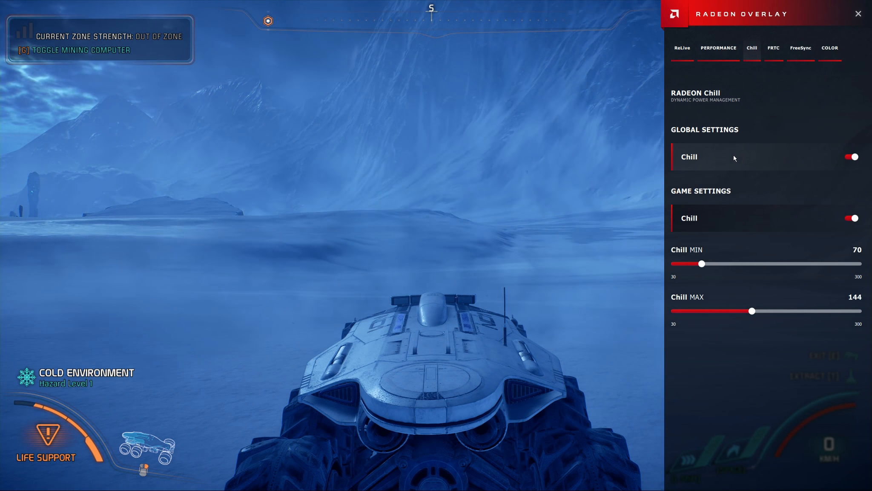
{"action": "mouse_move", "coordinate": [703, 265]}
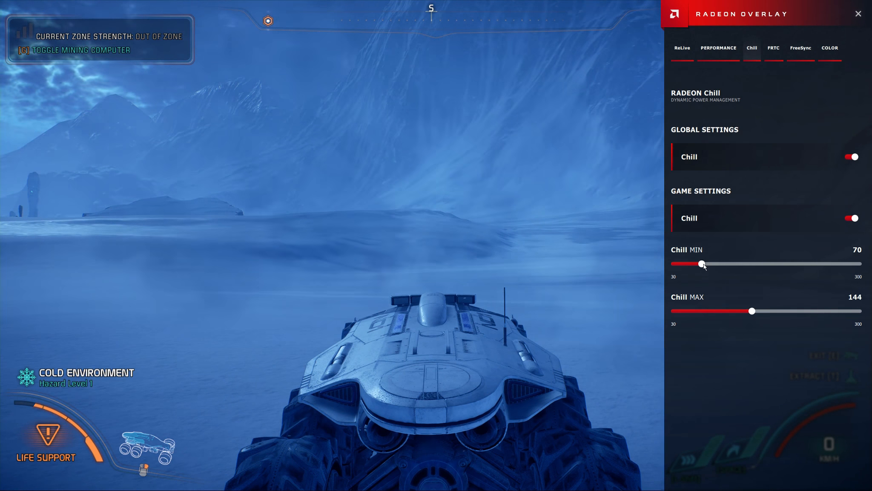
{"action": "mouse_move", "coordinate": [717, 311]}
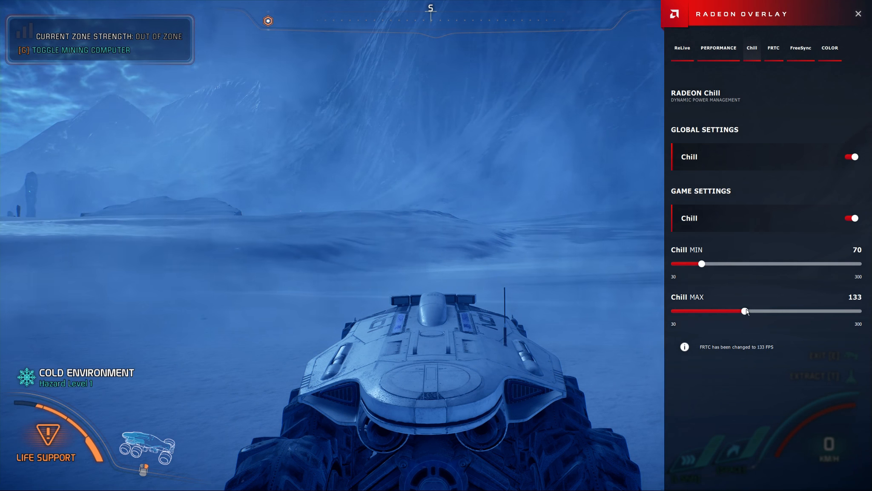
{"action": "left_click", "coordinate": [774, 48]}
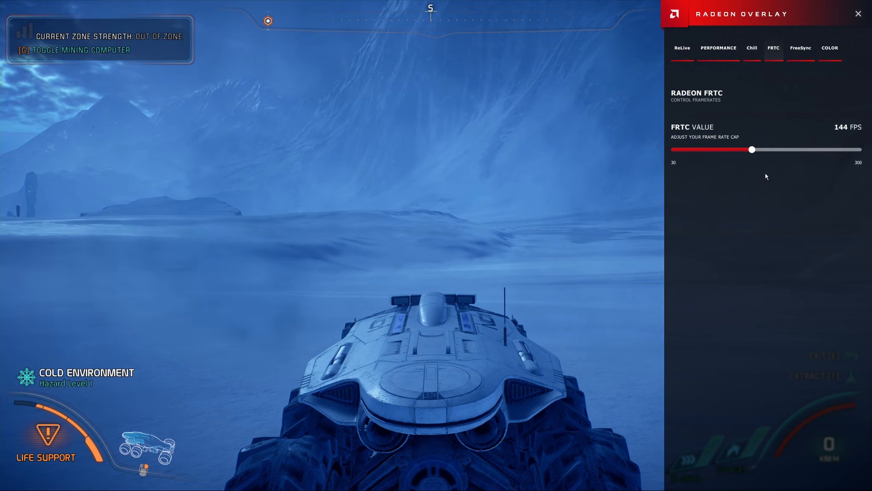
- View the FreeSync page showing FreeSync switched on, then the Color adjustments
{"action": "left_click", "coordinate": [800, 48]}
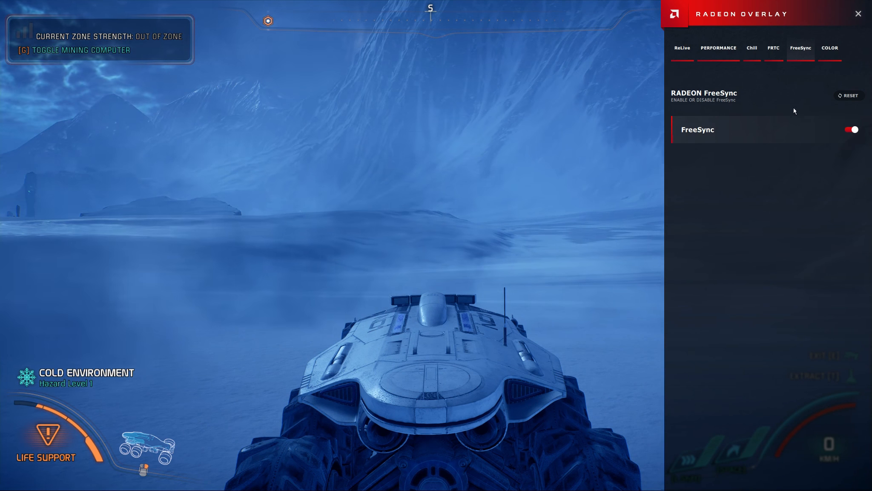
{"action": "left_click", "coordinate": [829, 48]}
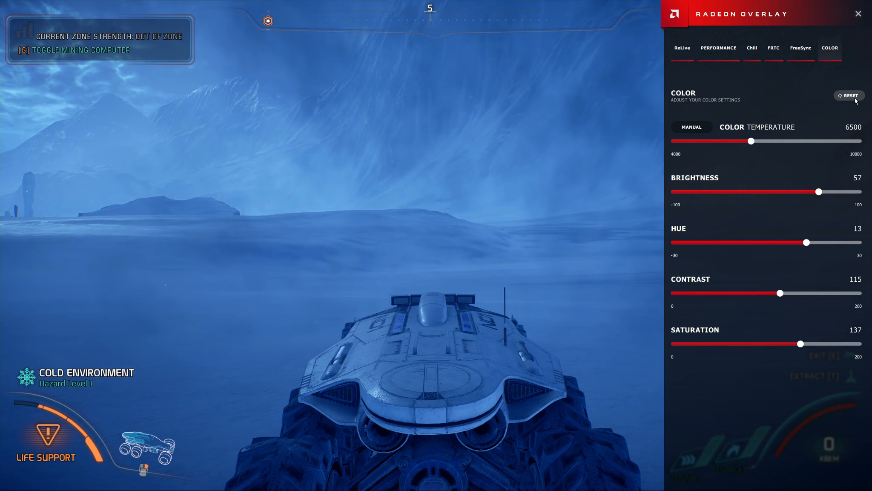
- Reset the overlay colour settings to defaults: brightness and hue 0, contrast and saturation 100
{"action": "left_click", "coordinate": [849, 96]}
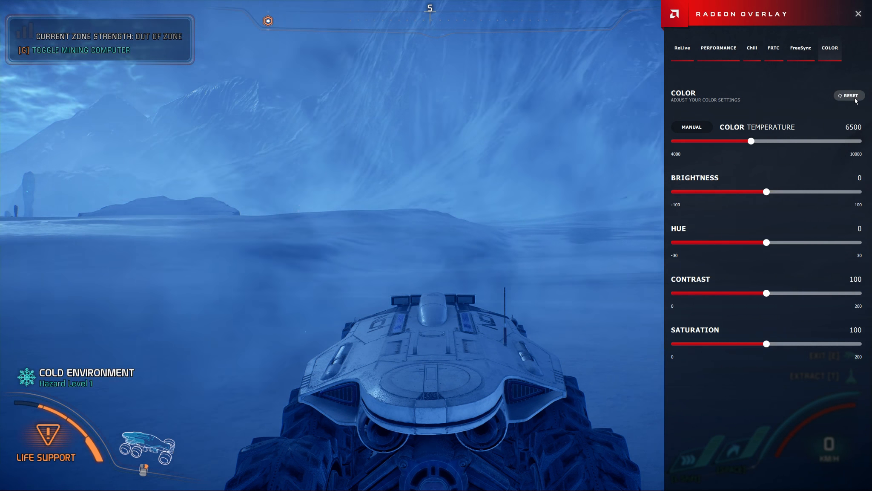
{"action": "mouse_move", "coordinate": [722, 392]}
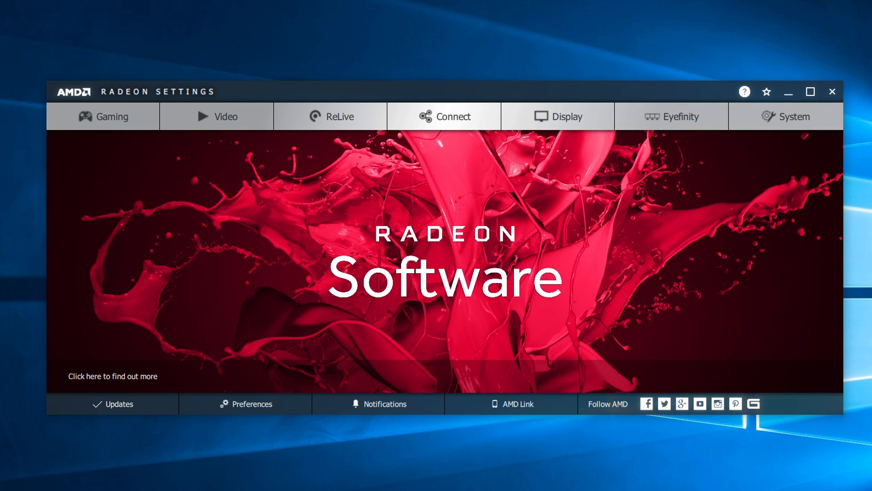
{"action": "mouse_move", "coordinate": [449, 315]}
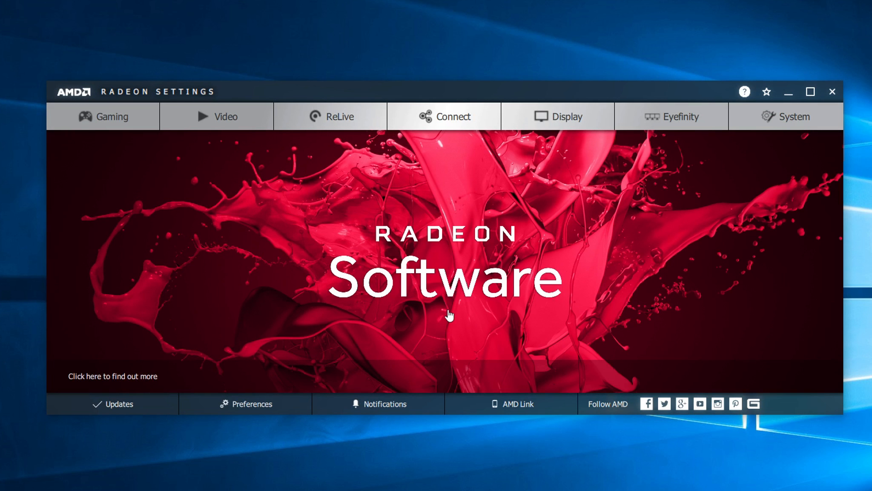
{"action": "mouse_move", "coordinate": [184, 273]}
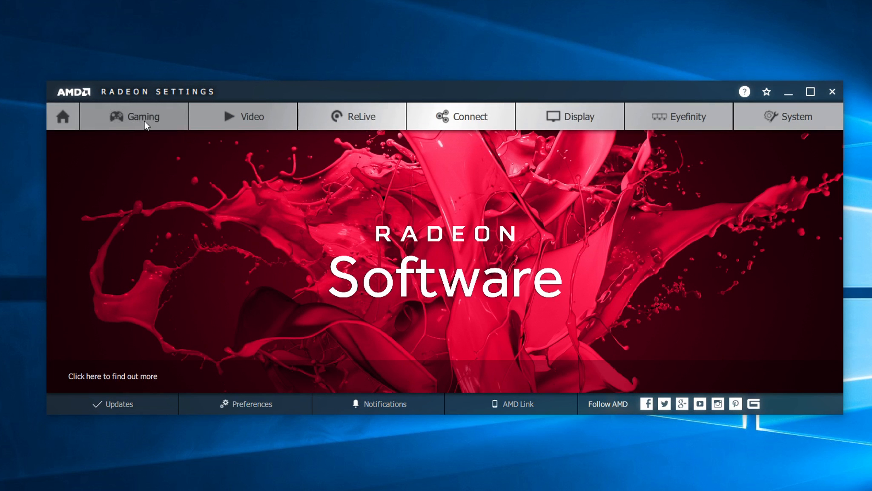
- Show the Mass Effect Andromeda profile graphics with Chill on at 70–144 FPS and FRTC 144
{"action": "left_click", "coordinate": [143, 117]}
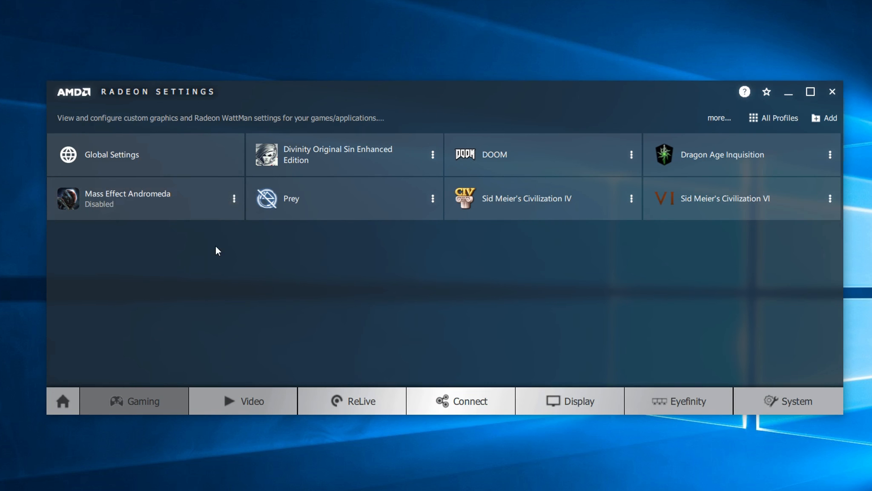
{"action": "left_click", "coordinate": [128, 199]}
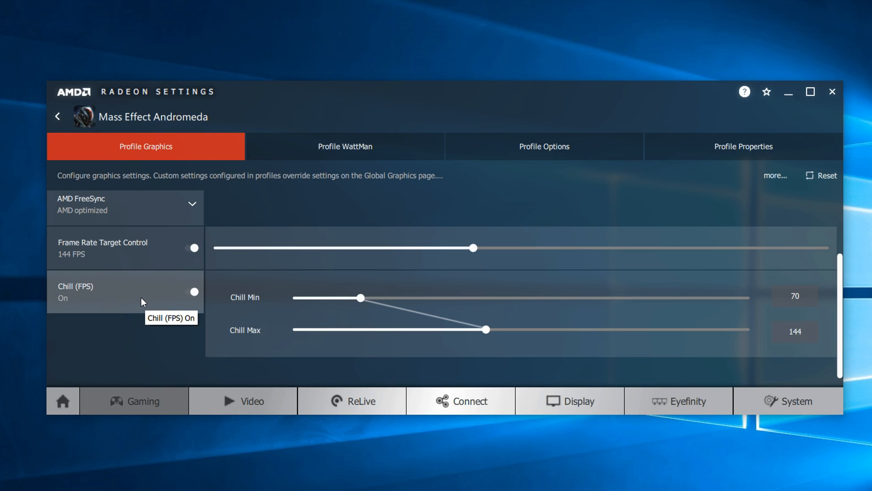
{"action": "mouse_move", "coordinate": [142, 302]}
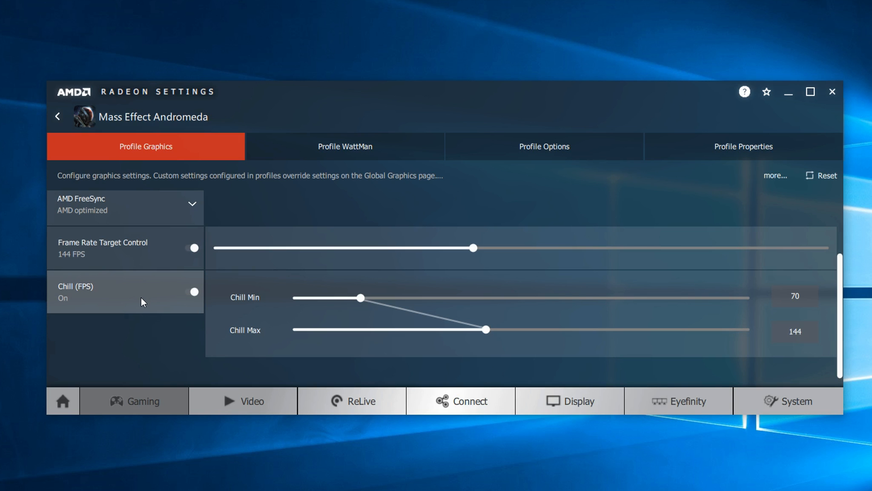
{"action": "mouse_move", "coordinate": [359, 290]}
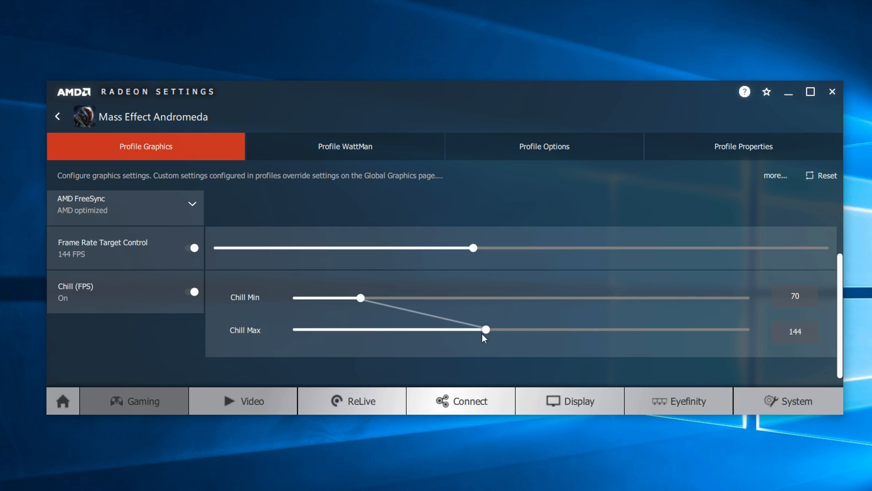
{"action": "mouse_move", "coordinate": [479, 339]}
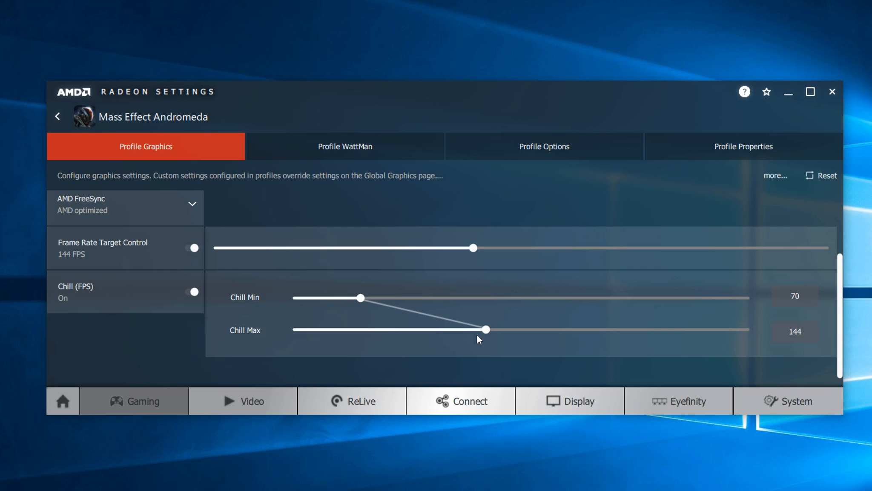
- Review Civilization VI's 70–144 FPS Chill range and enable its game profile
{"action": "left_click", "coordinate": [58, 116]}
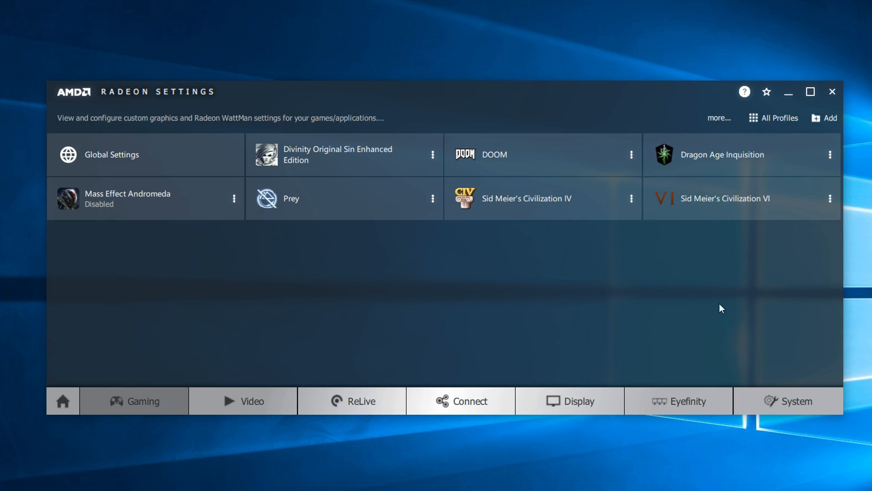
{"action": "mouse_move", "coordinate": [779, 214]}
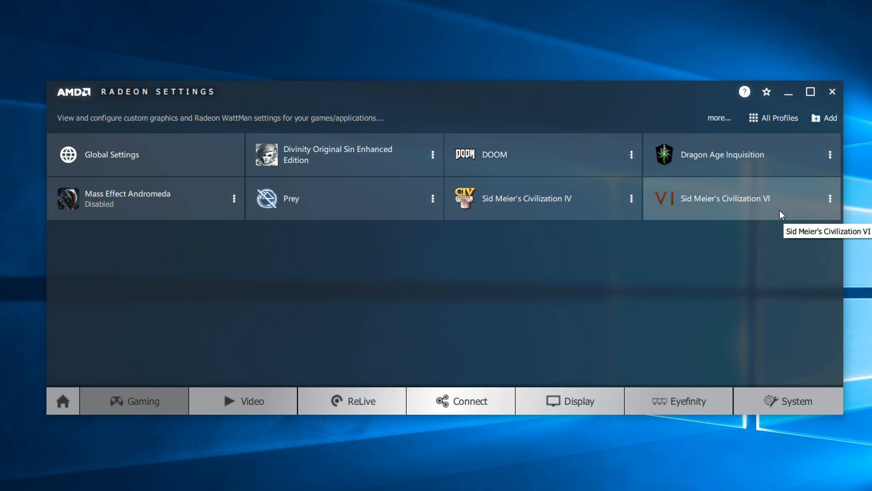
{"action": "left_click", "coordinate": [725, 199]}
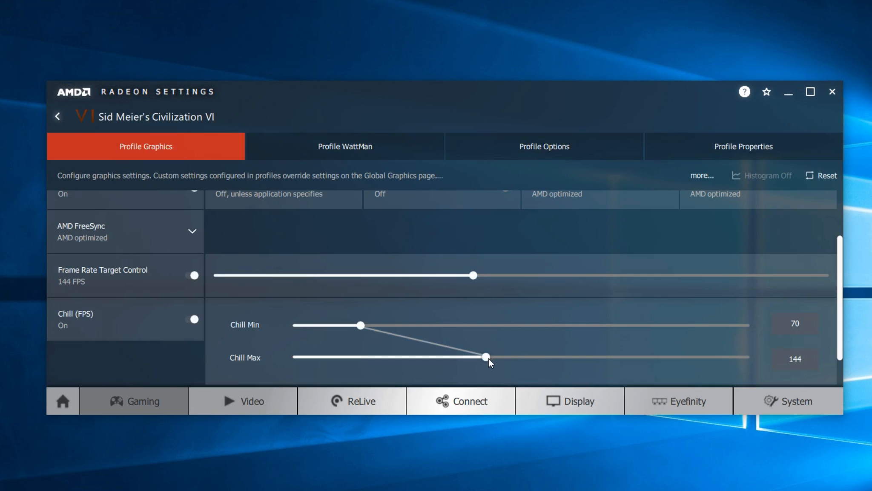
{"action": "mouse_move", "coordinate": [359, 329]}
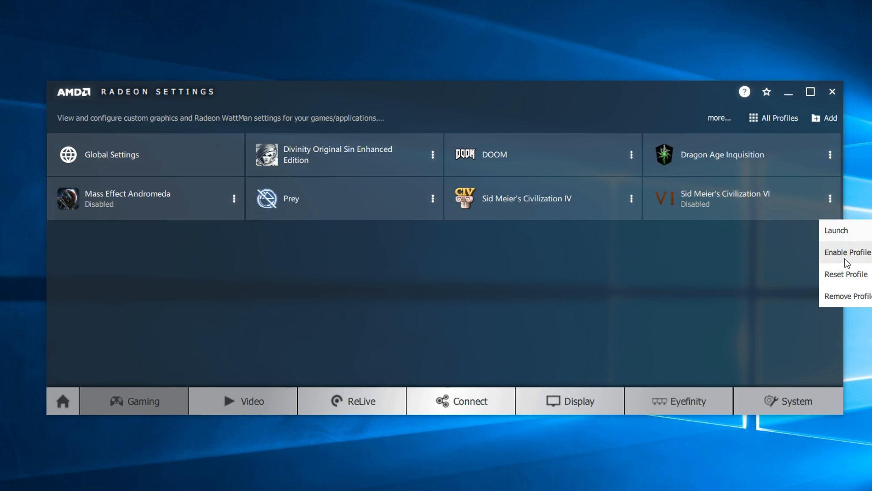
{"action": "left_click", "coordinate": [849, 252]}
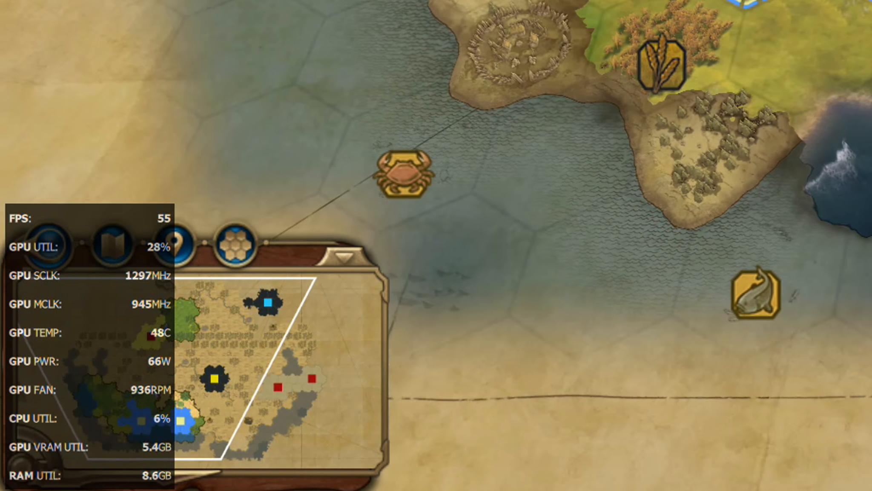
{"action": "scroll", "scroll_direction": "down", "scroll_amount": 3}
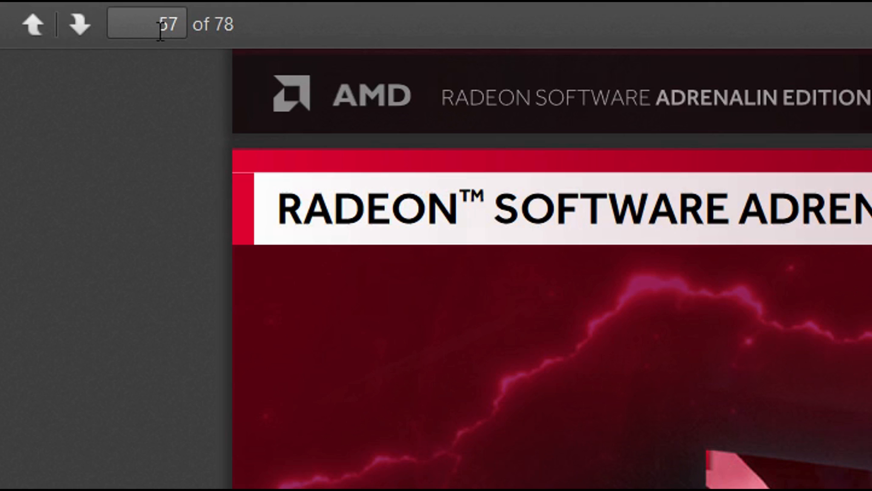
{"action": "mouse_move", "coordinate": [229, 47]}
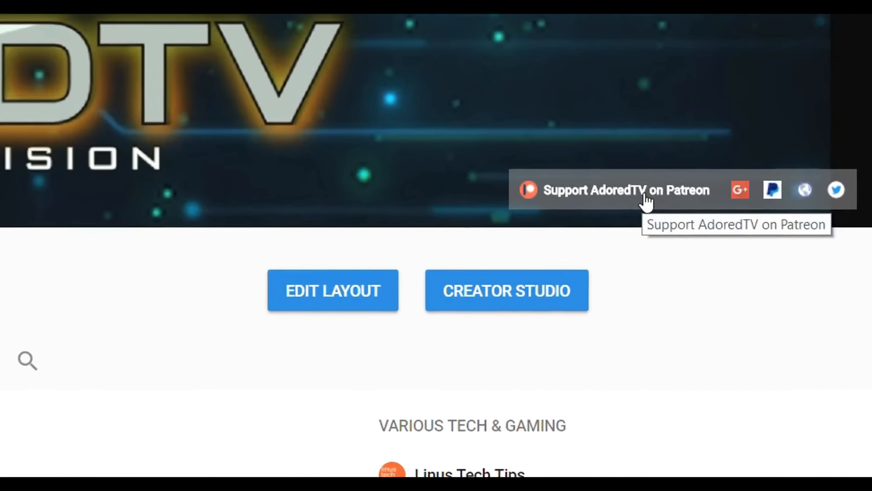
- Go to AdoredTV's Patreon page showing 362 patrons and $972 per month
{"action": "left_click", "coordinate": [624, 189]}
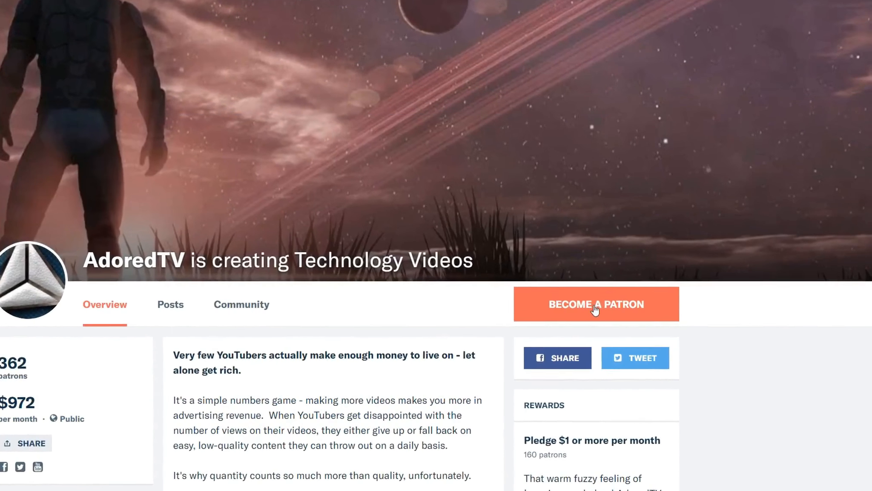
{"action": "scroll", "scroll_direction": "down", "scroll_amount": 3}
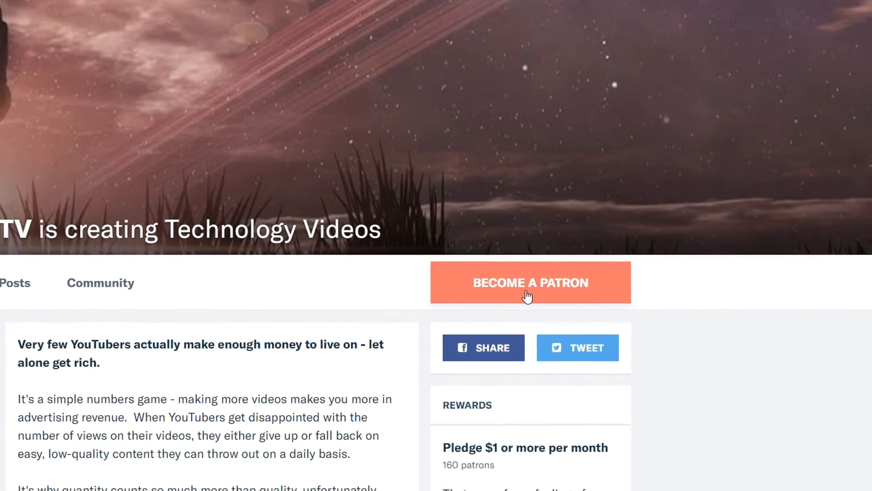